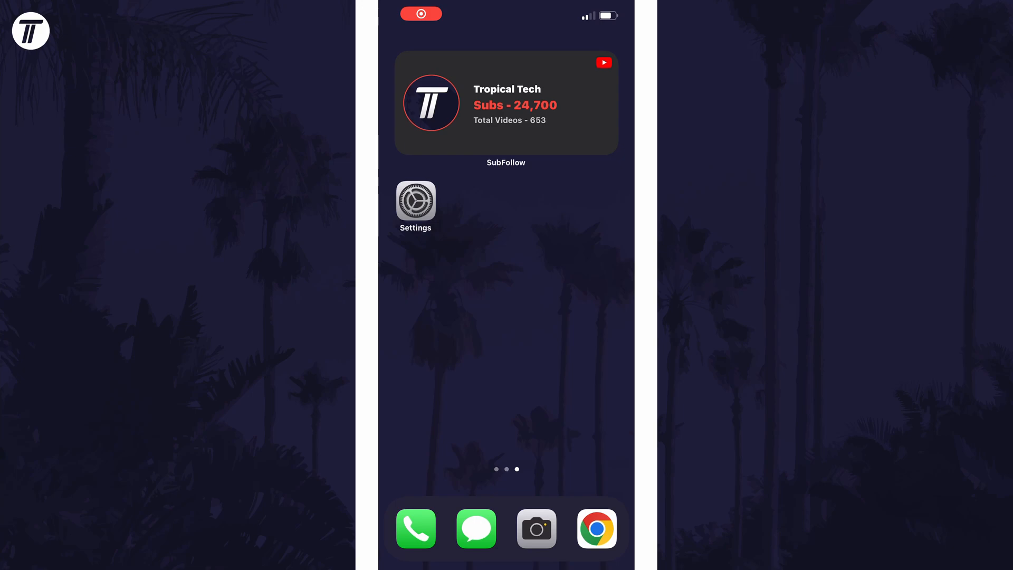
Launch the Settings app from the Home Screen.
click(415, 201)
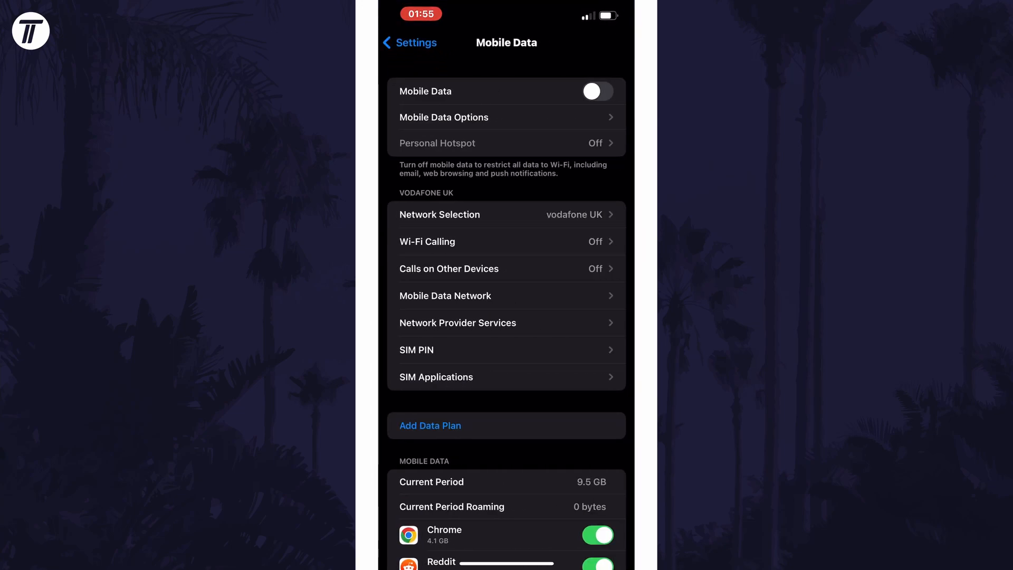
Switch the Mobile Data toggle on in Settings.
click(596, 92)
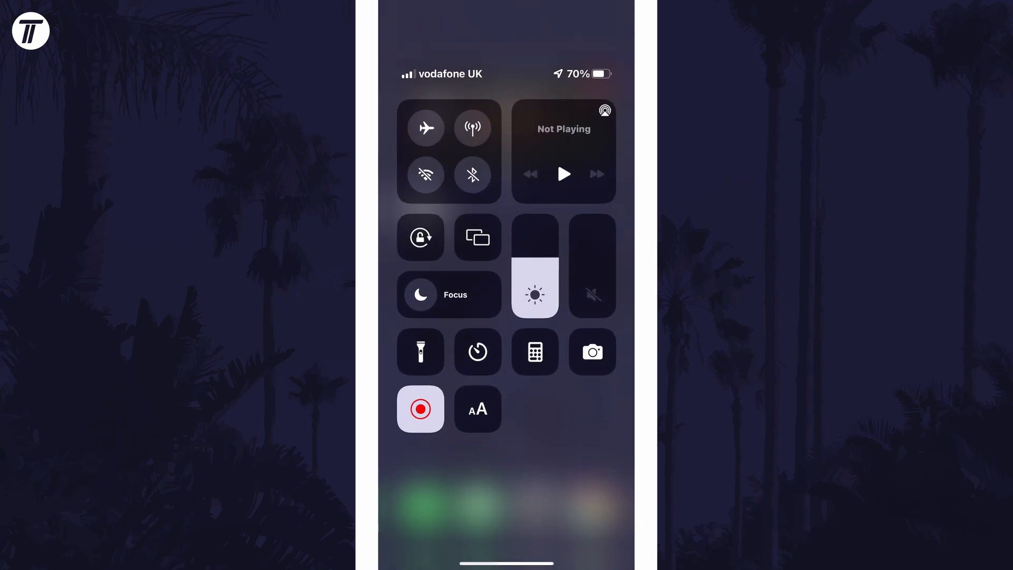
Enable the cellular data antenna button in Control Centre to connect over 4G.
click(473, 127)
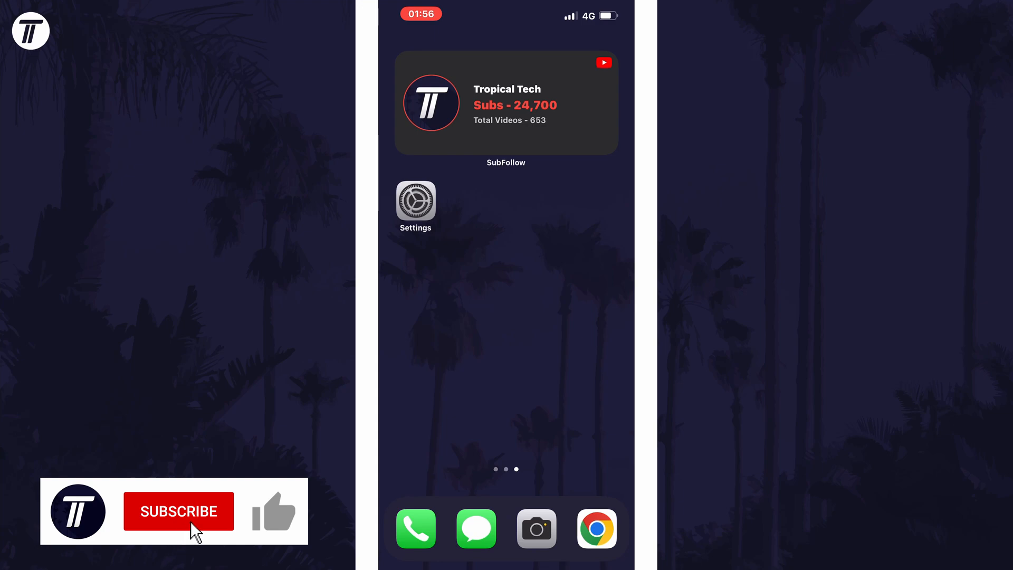
click(179, 512)
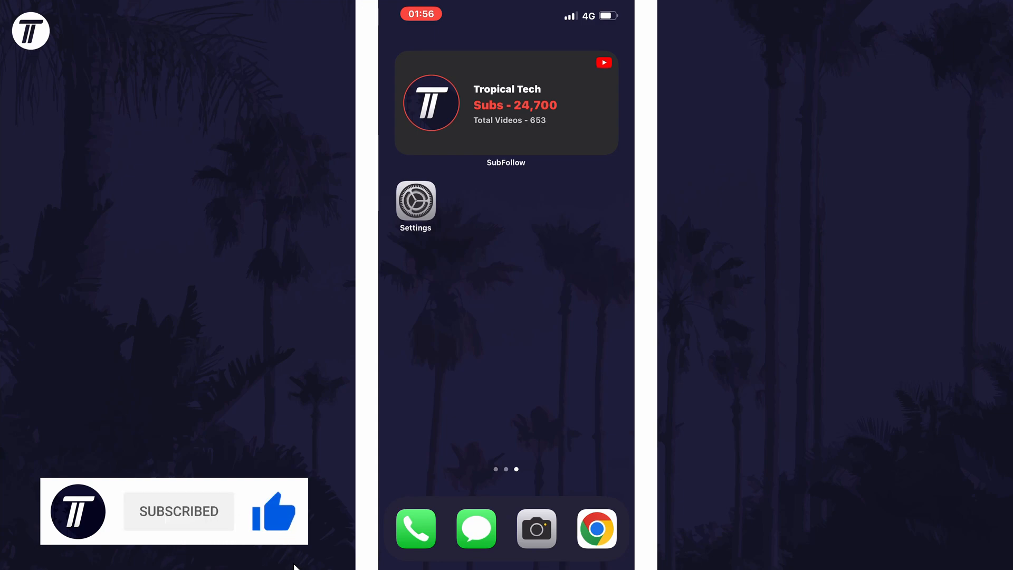